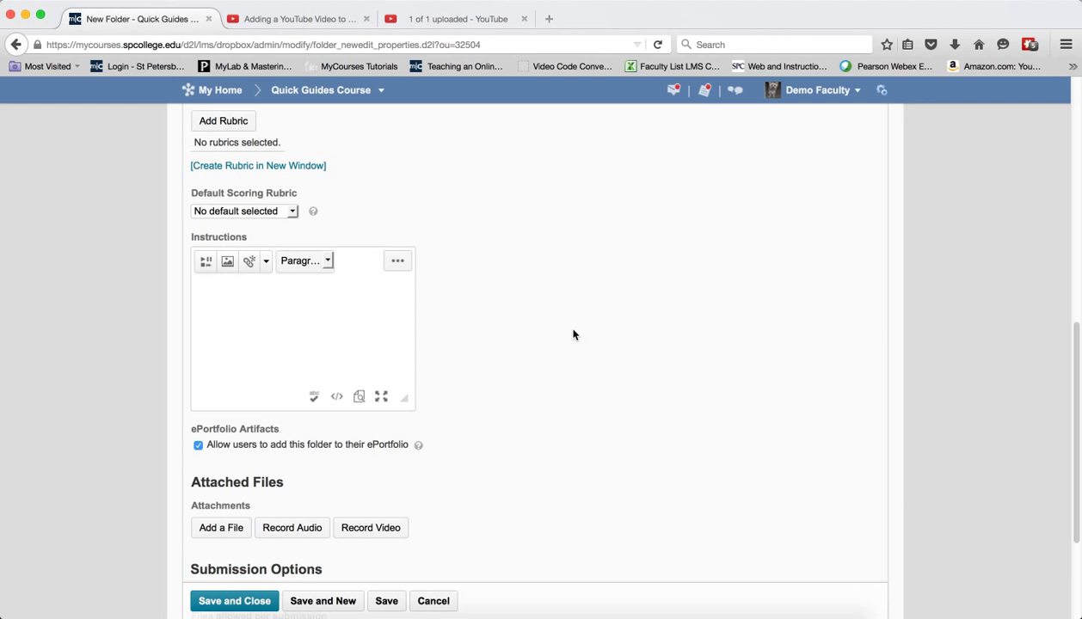
Paste the hidden iframe embed loading /content/Mods/overlays/dropbox/index.html into the instructions source and save
{"action": "left_click", "coordinate": [336, 397]}
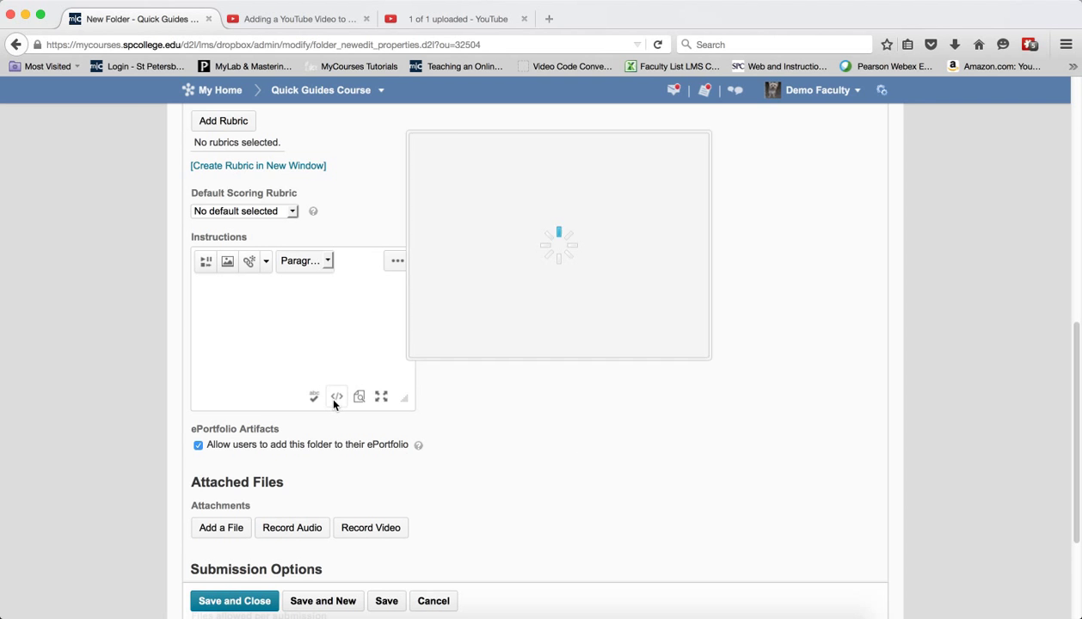
{"action": "left_click", "coordinate": [337, 396]}
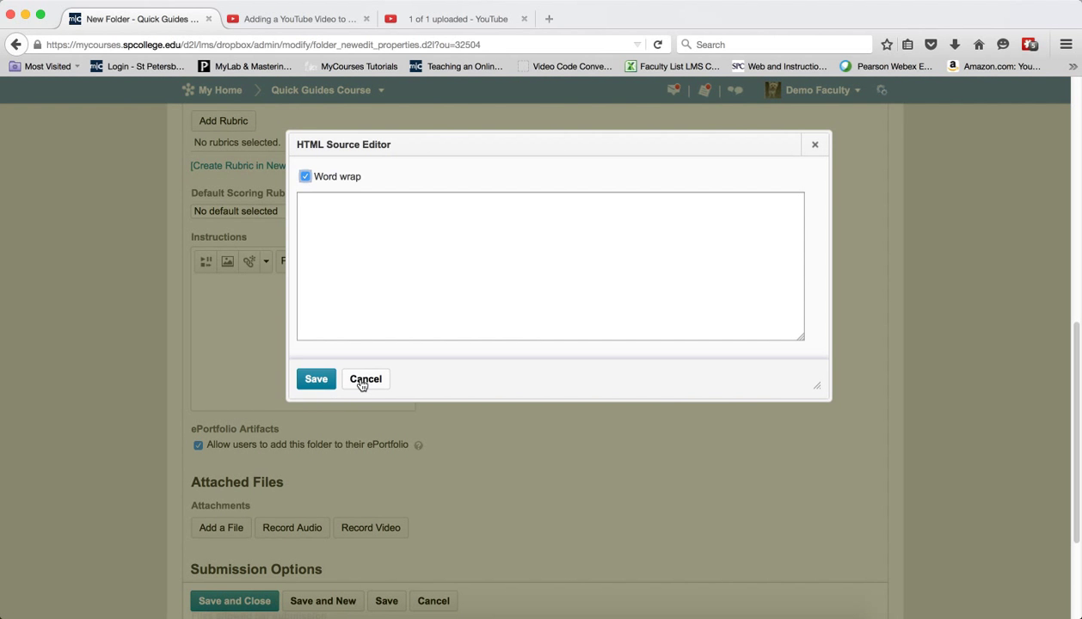
{"action": "left_click", "coordinate": [365, 378]}
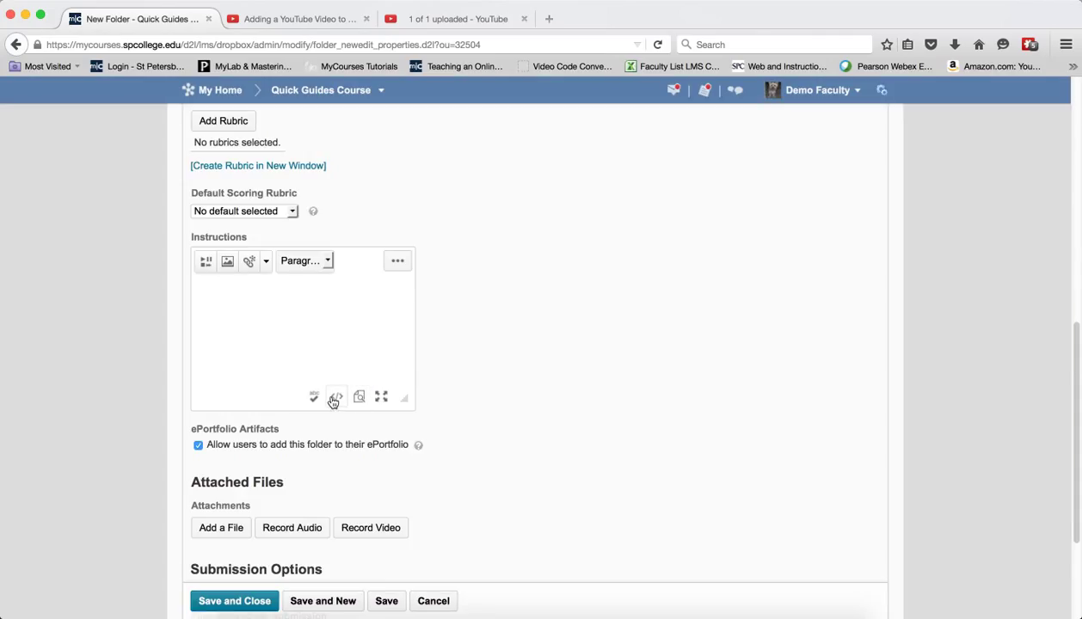
{"action": "mouse_move", "coordinate": [336, 396]}
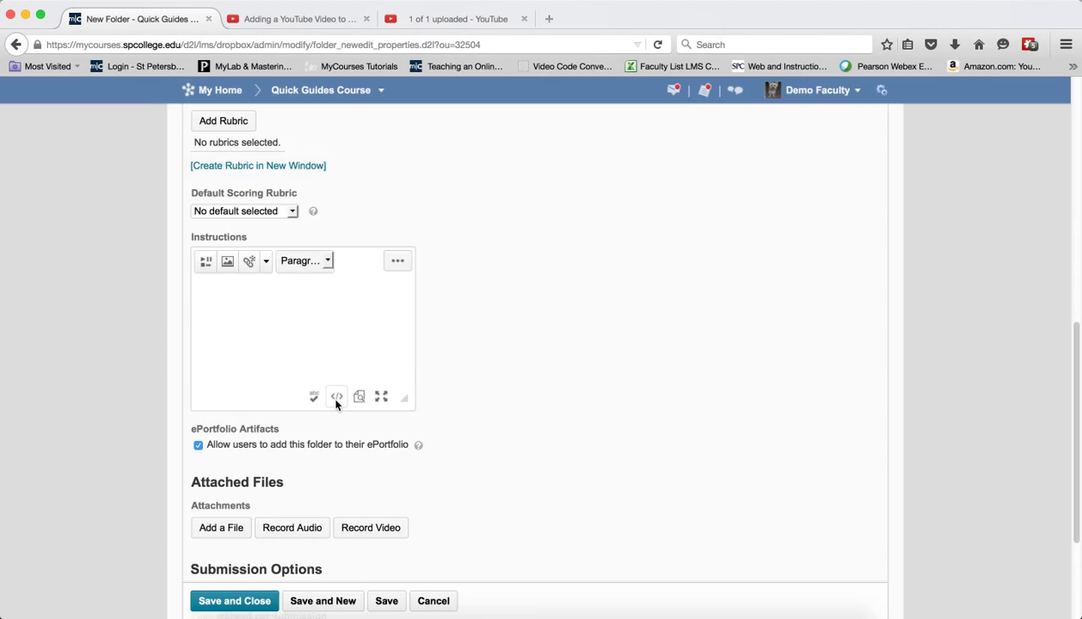
{"action": "left_click", "coordinate": [336, 397]}
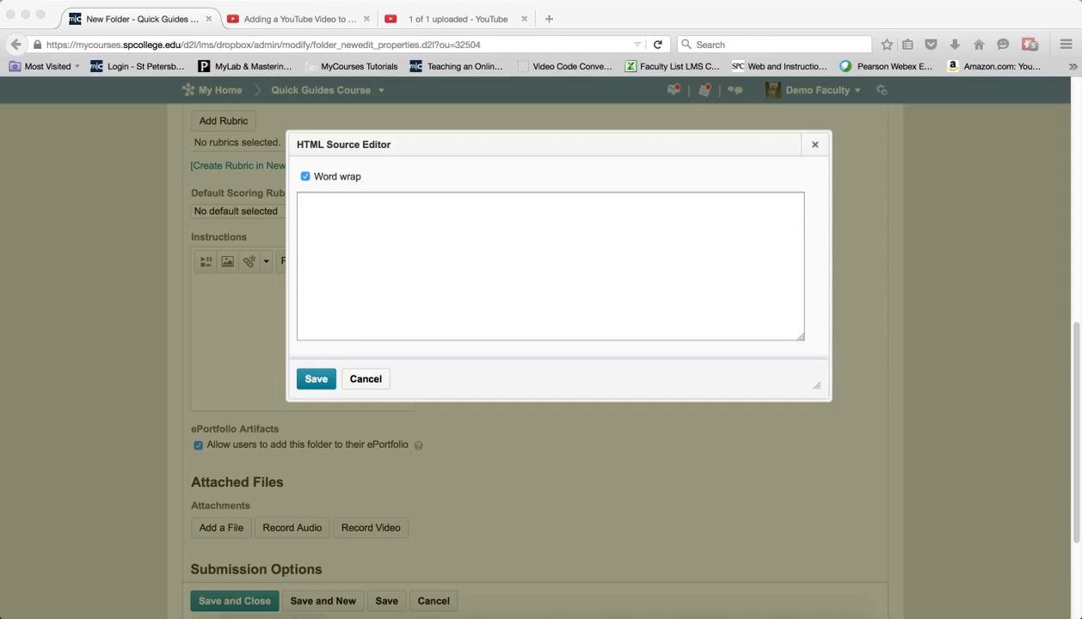
{"action": "right_click", "coordinate": [409, 241]}
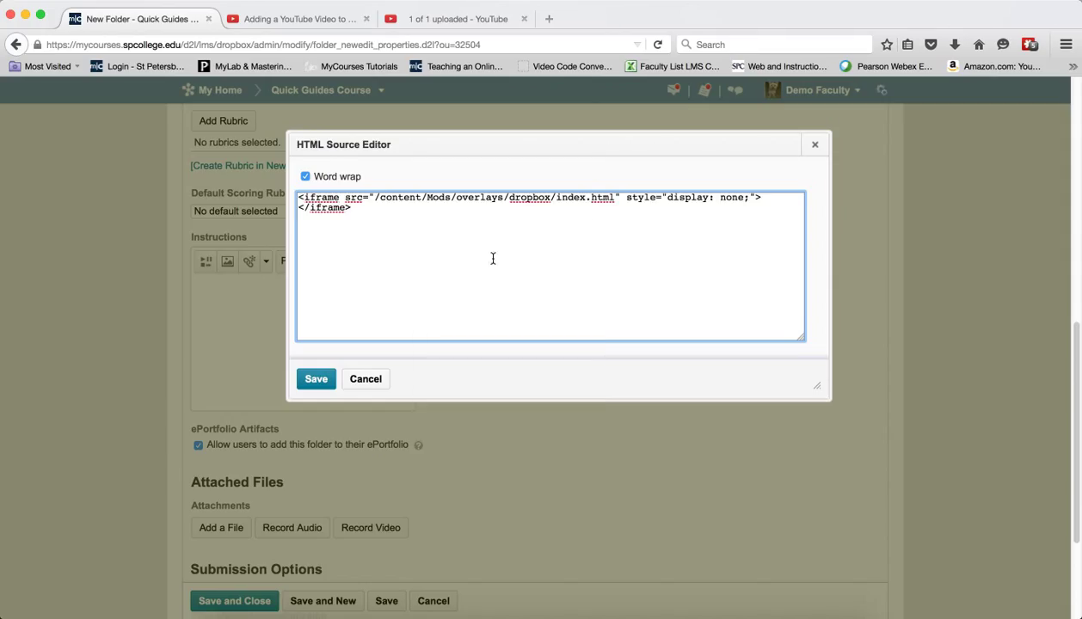
{"action": "left_click", "coordinate": [316, 379]}
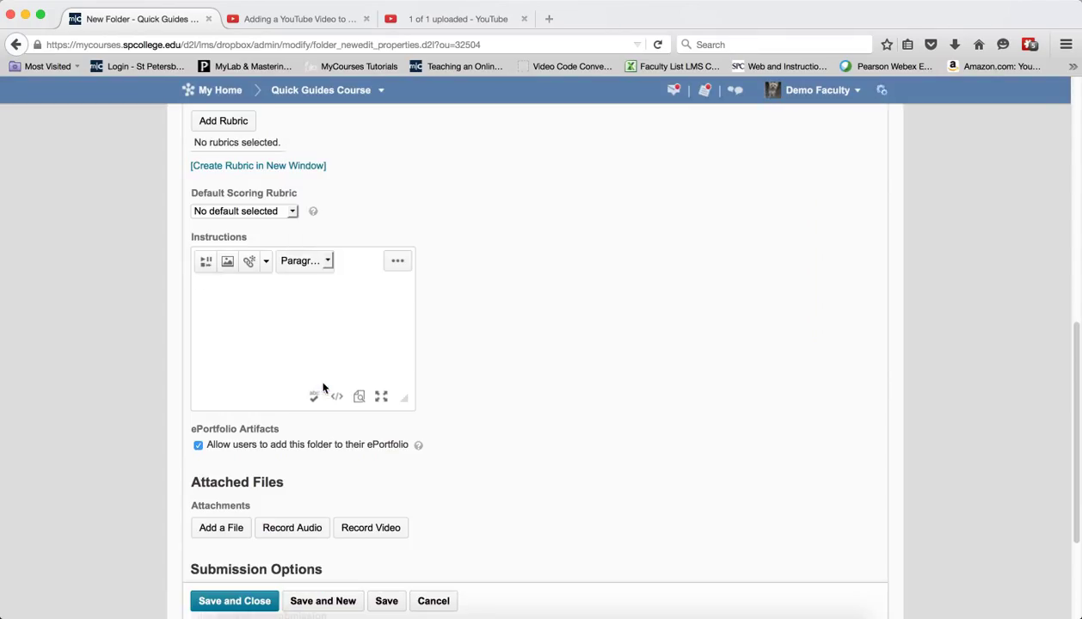
{"action": "mouse_move", "coordinate": [227, 261]}
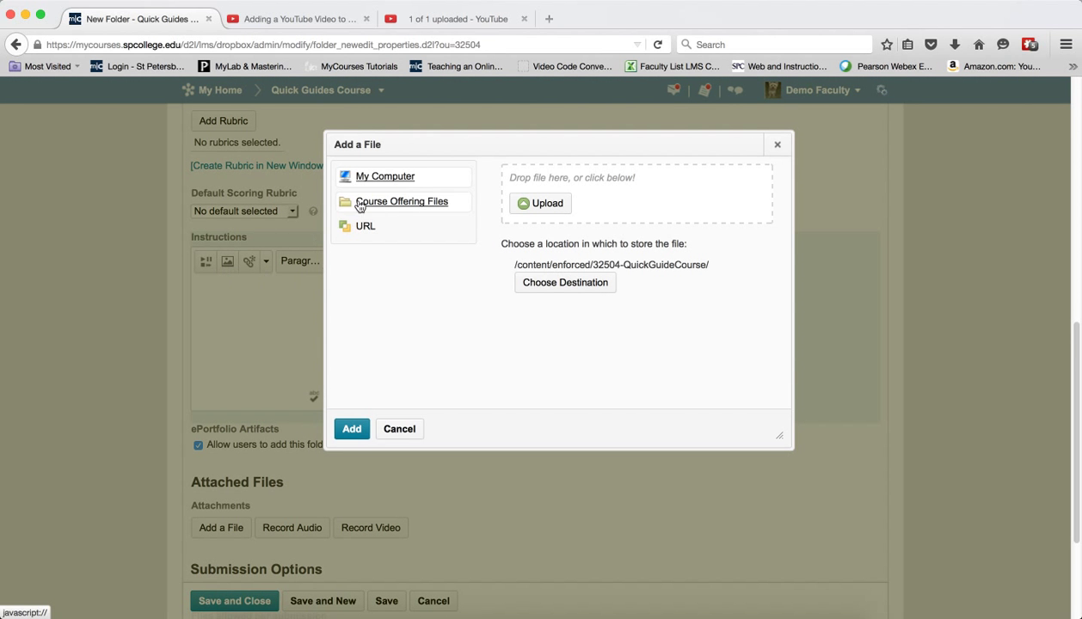
{"action": "mouse_move", "coordinate": [386, 214]}
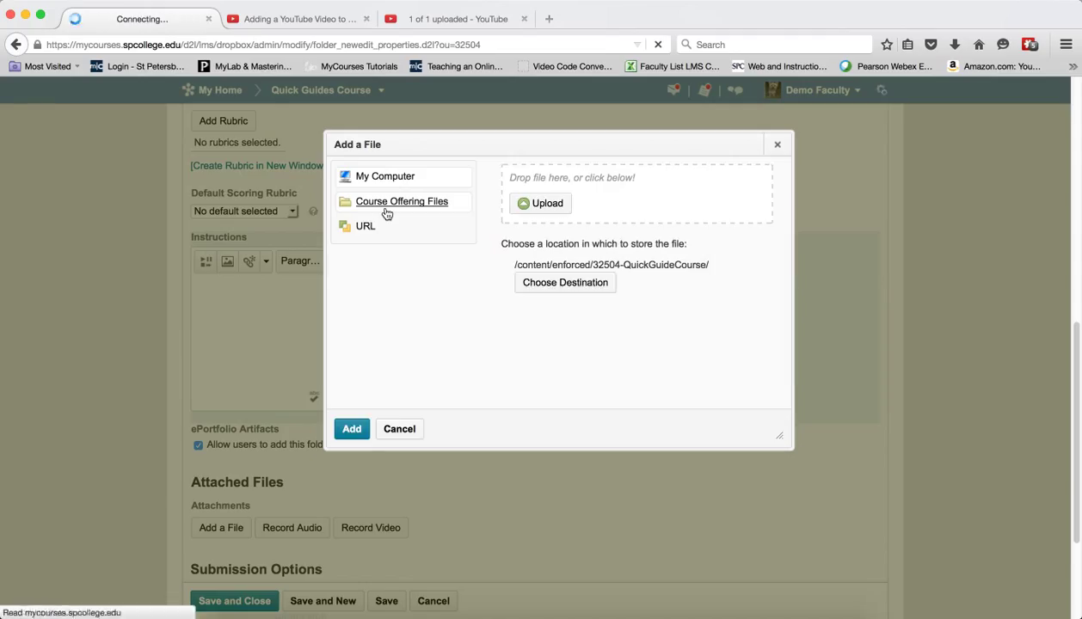
Insert blood parasite_SM.jpg from Course Offering Files > OverlayImages as a decorative image
{"action": "left_click", "coordinate": [402, 202]}
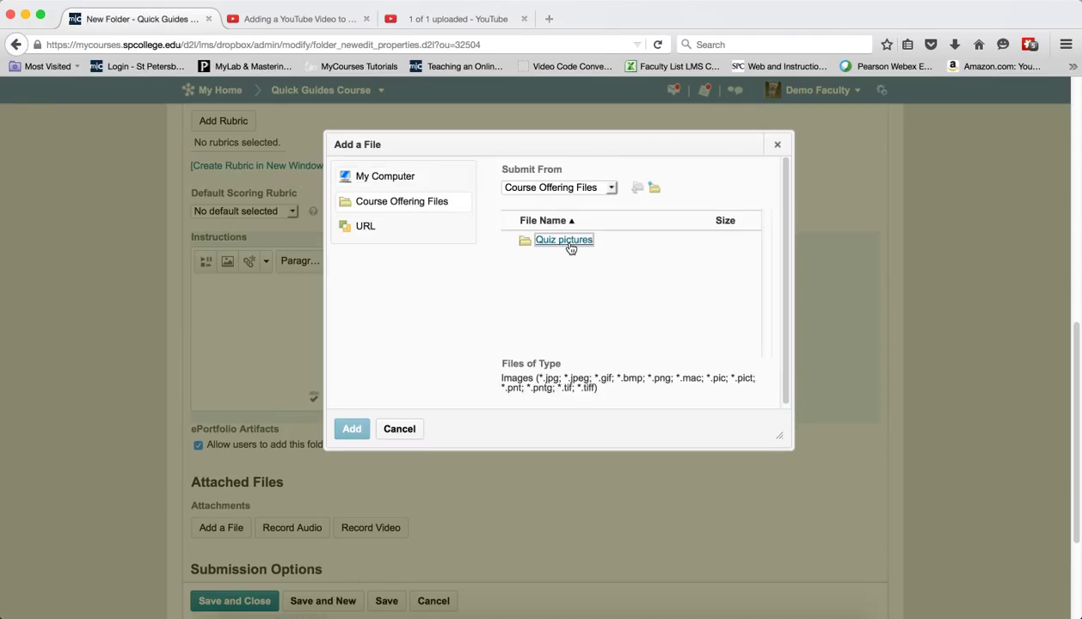
{"action": "double_click", "coordinate": [563, 240]}
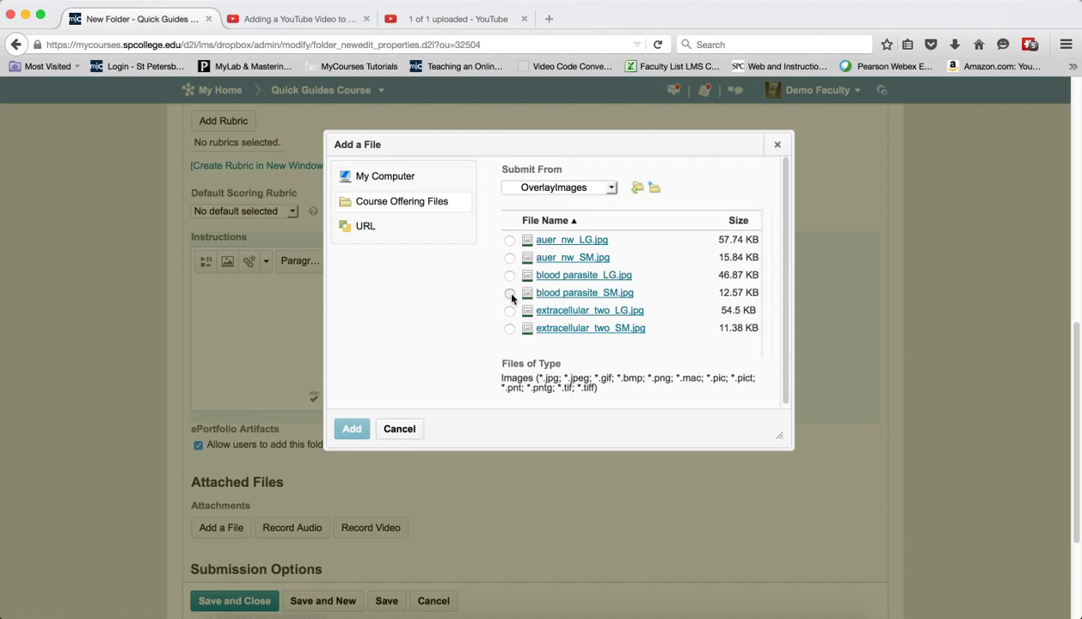
{"action": "left_click", "coordinate": [509, 293]}
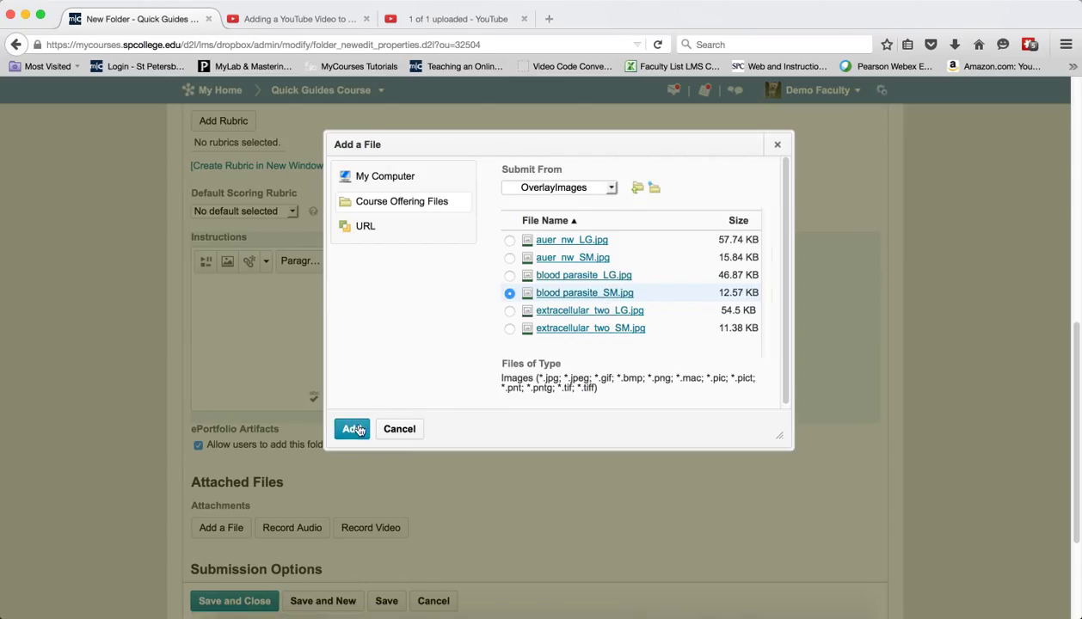
{"action": "left_click", "coordinate": [351, 428]}
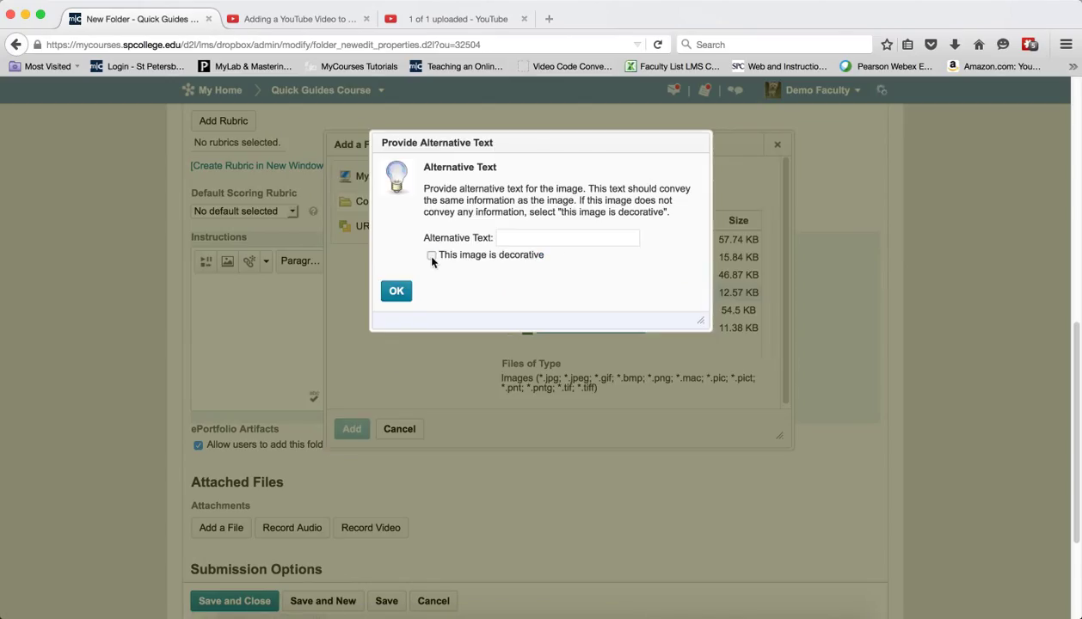
{"action": "left_click", "coordinate": [432, 255]}
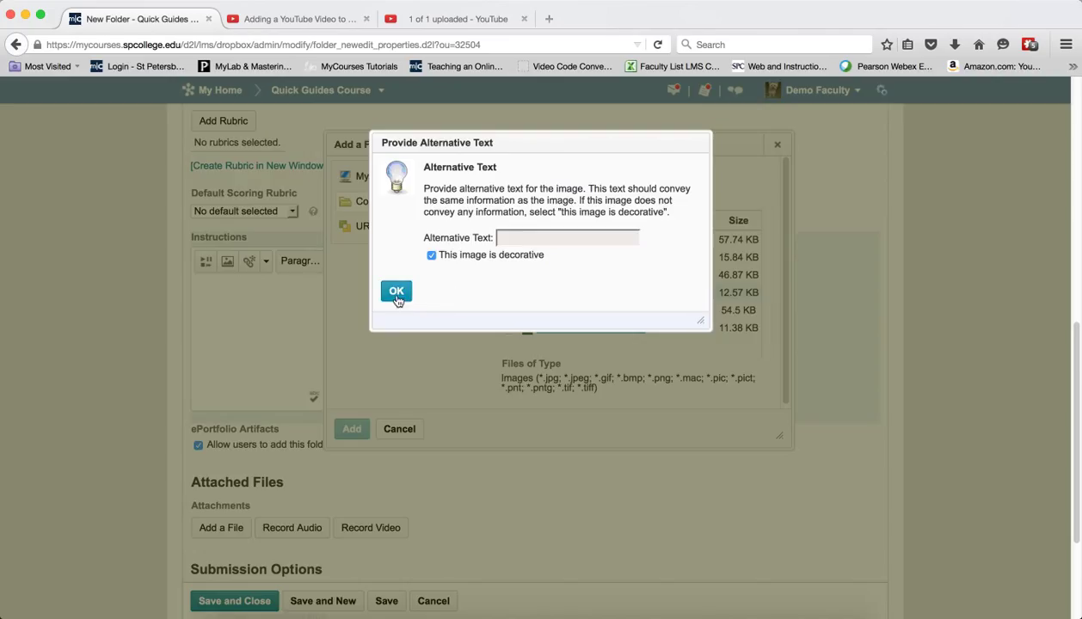
{"action": "left_click", "coordinate": [396, 292]}
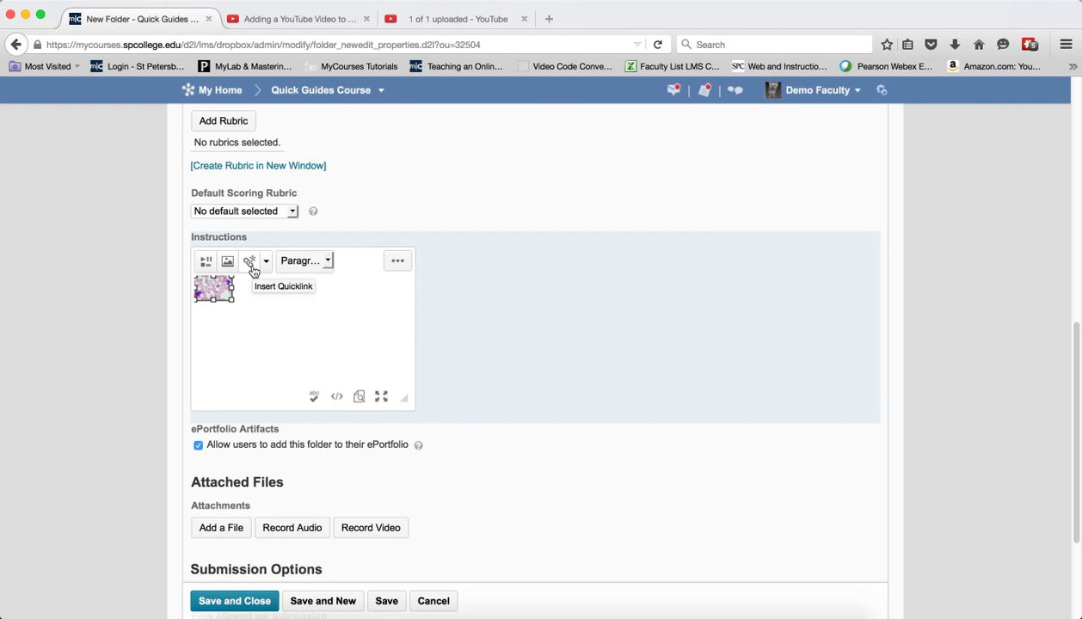
Quicklink the thumbnail to blood parasite_LG.jpg under Quiz pictures > OverlayImages
{"action": "left_click", "coordinate": [249, 260]}
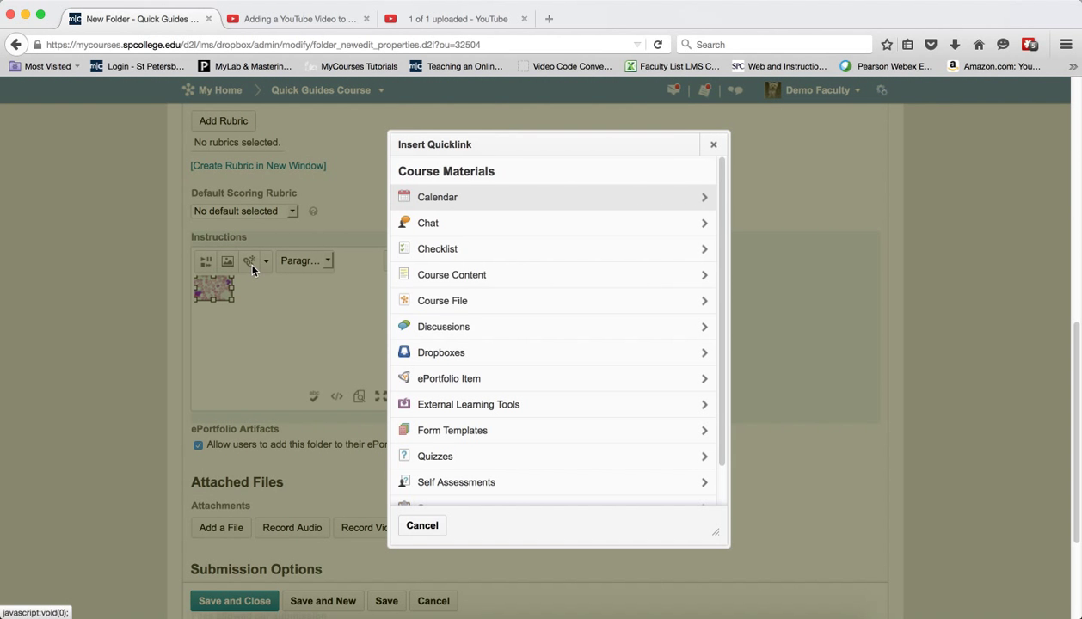
{"action": "left_click", "coordinate": [442, 300]}
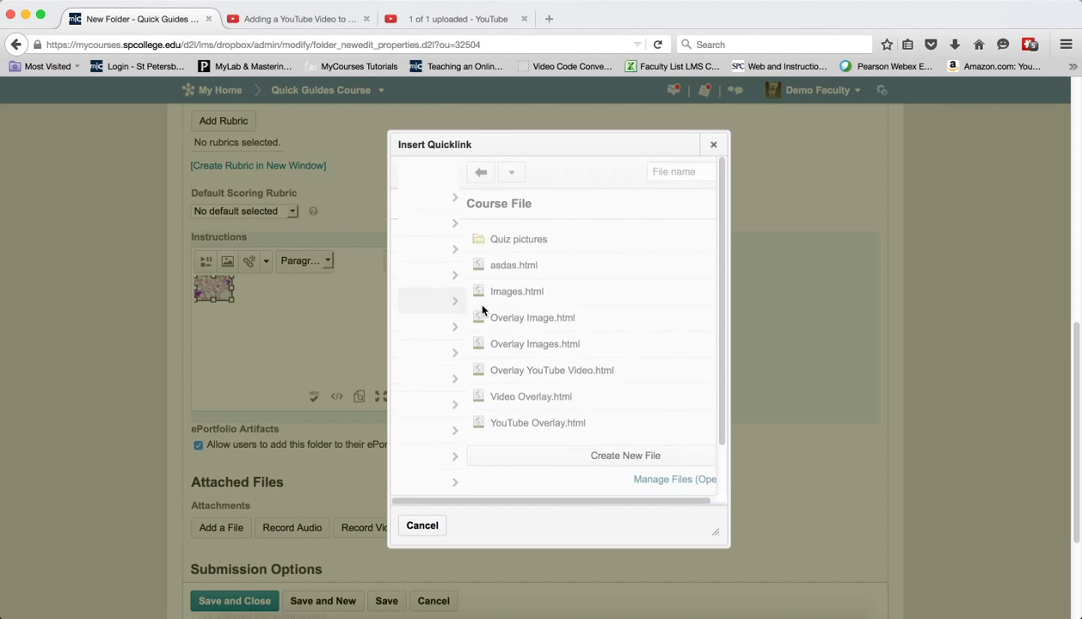
{"action": "left_click", "coordinate": [518, 239]}
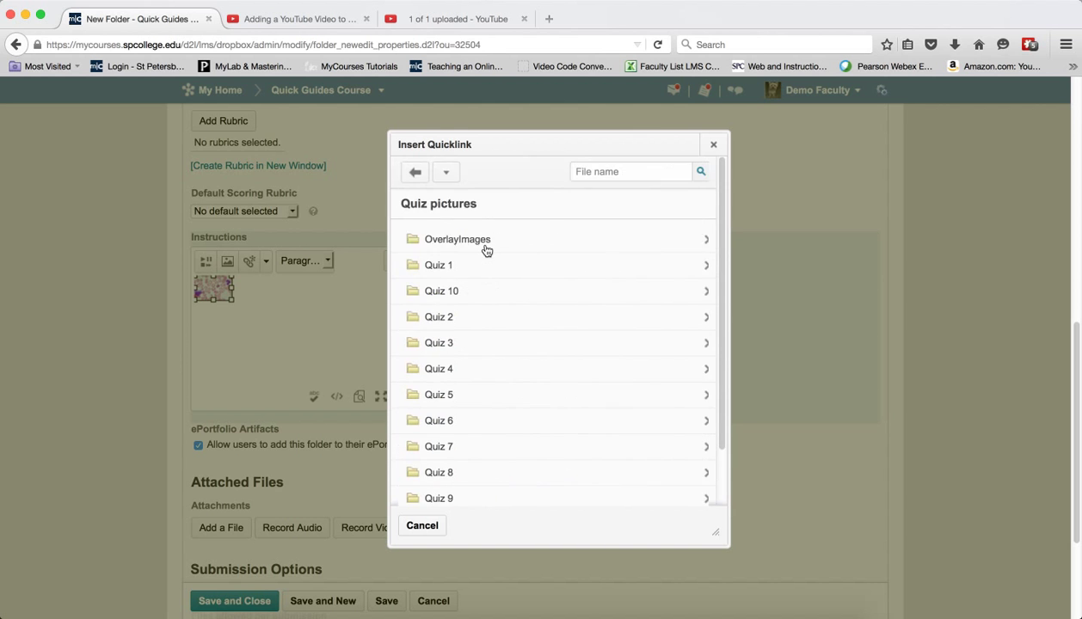
{"action": "left_click", "coordinate": [456, 239]}
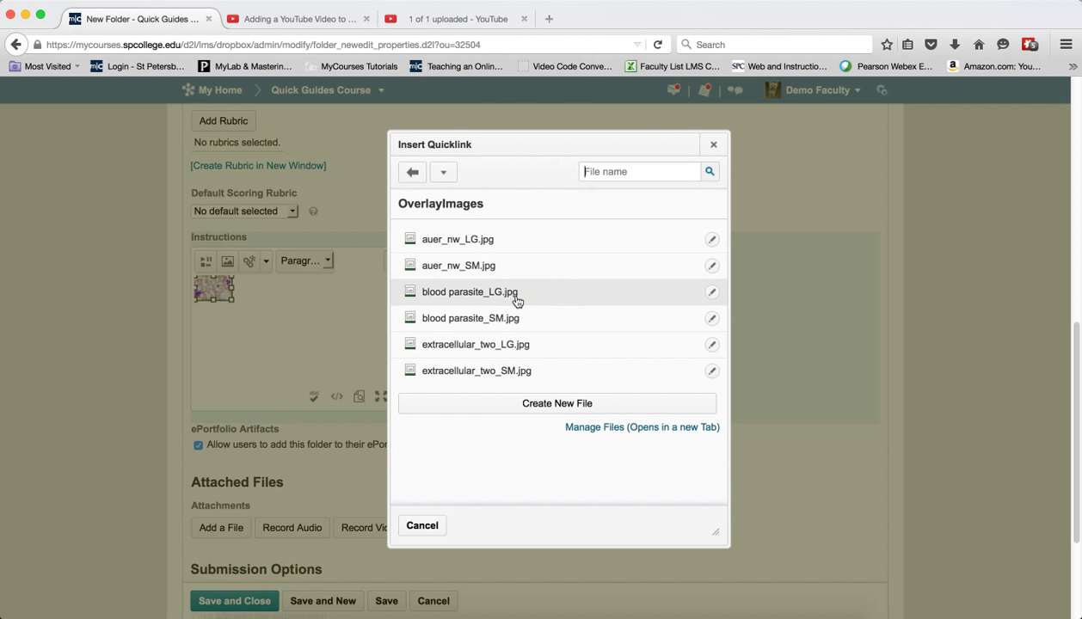
{"action": "left_click", "coordinate": [469, 291]}
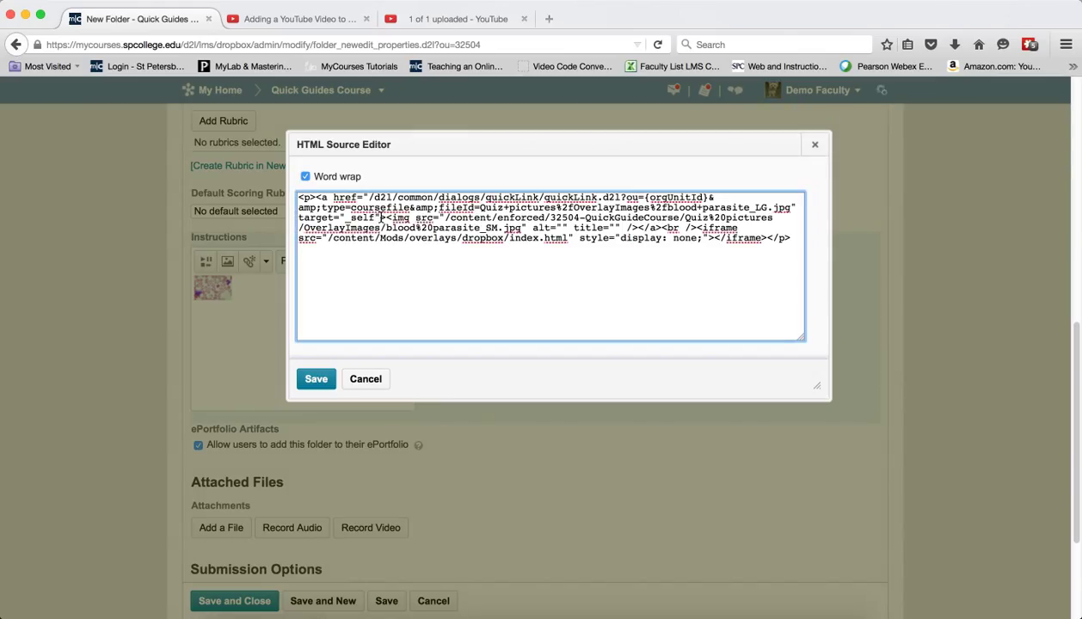
Replace the link's target="_self" with target="overlay" in the HTML source
{"action": "double_click", "coordinate": [343, 217]}
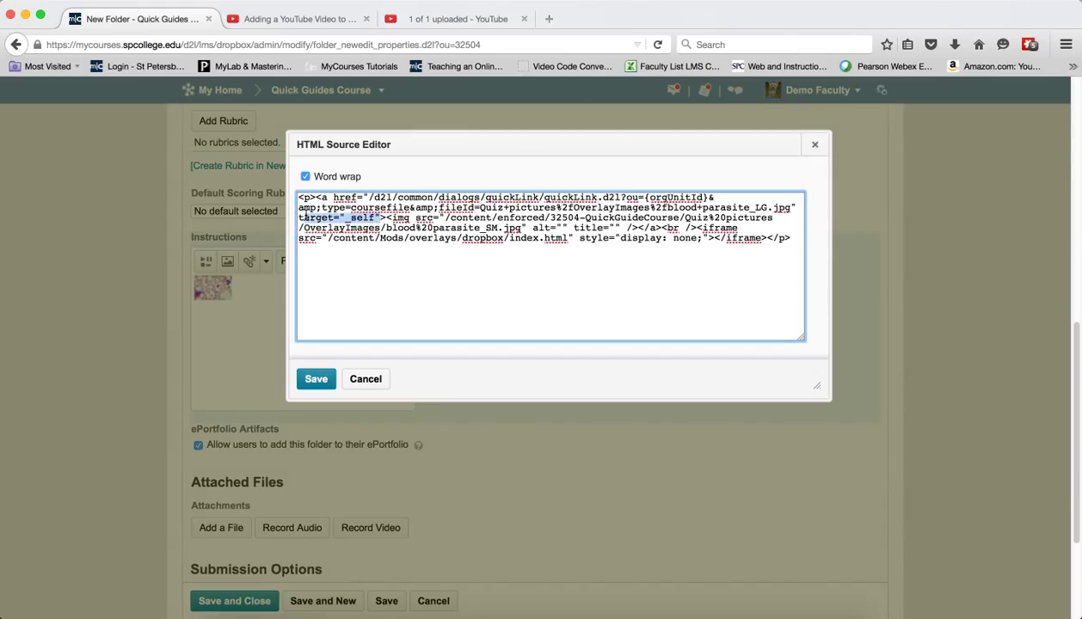
{"action": "left_click", "coordinate": [307, 217]}
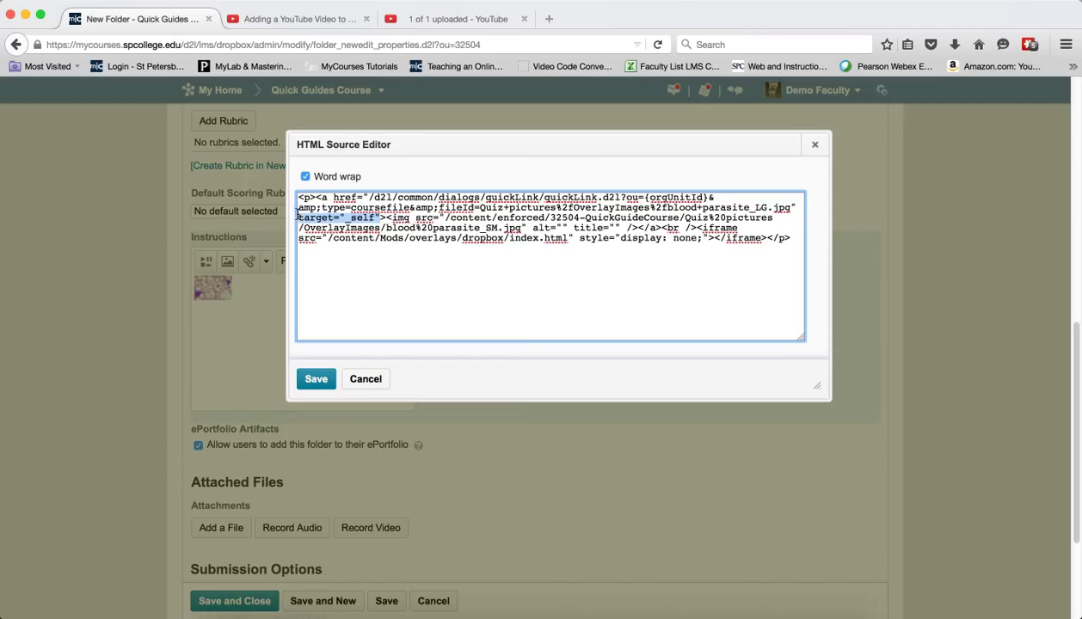
{"action": "right_click", "coordinate": [344, 219]}
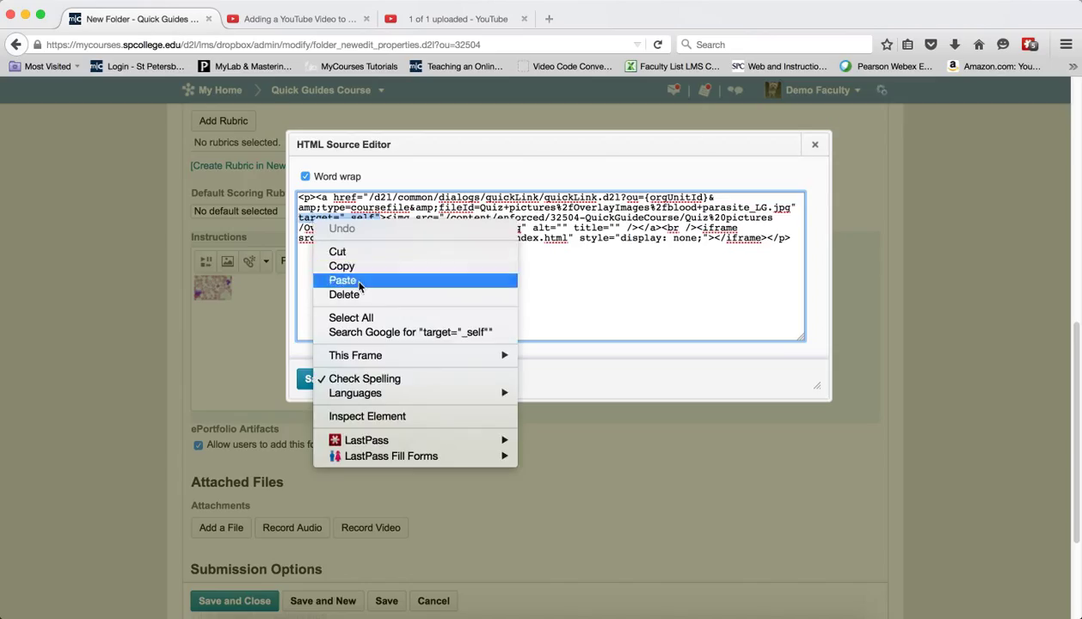
{"action": "left_click", "coordinate": [342, 280]}
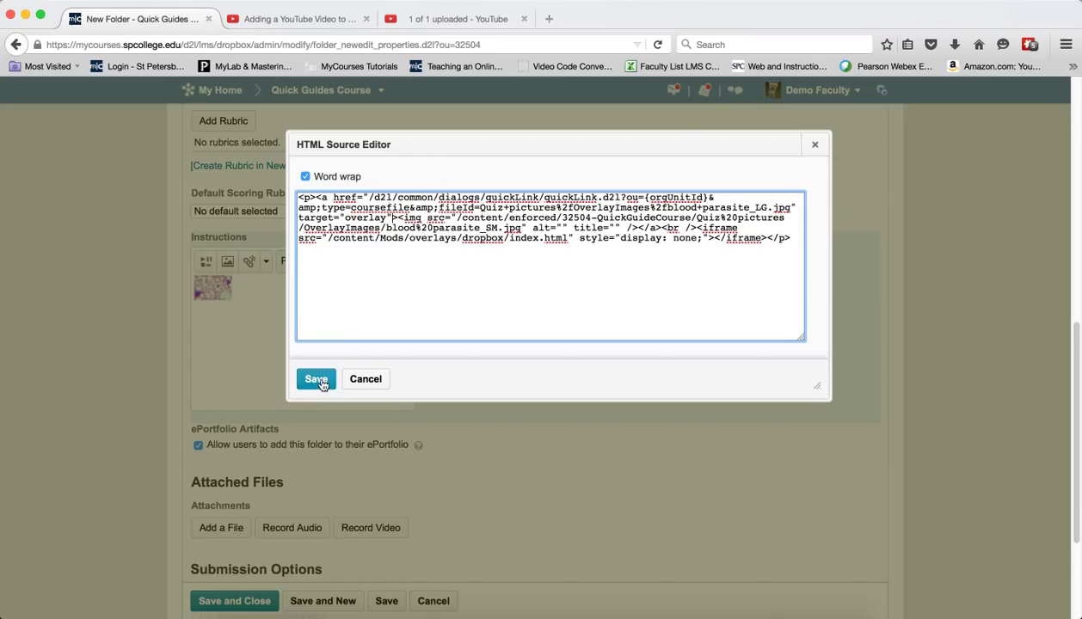
Save the edited source, then save and close the Week 1 Project folder
{"action": "left_click", "coordinate": [315, 380]}
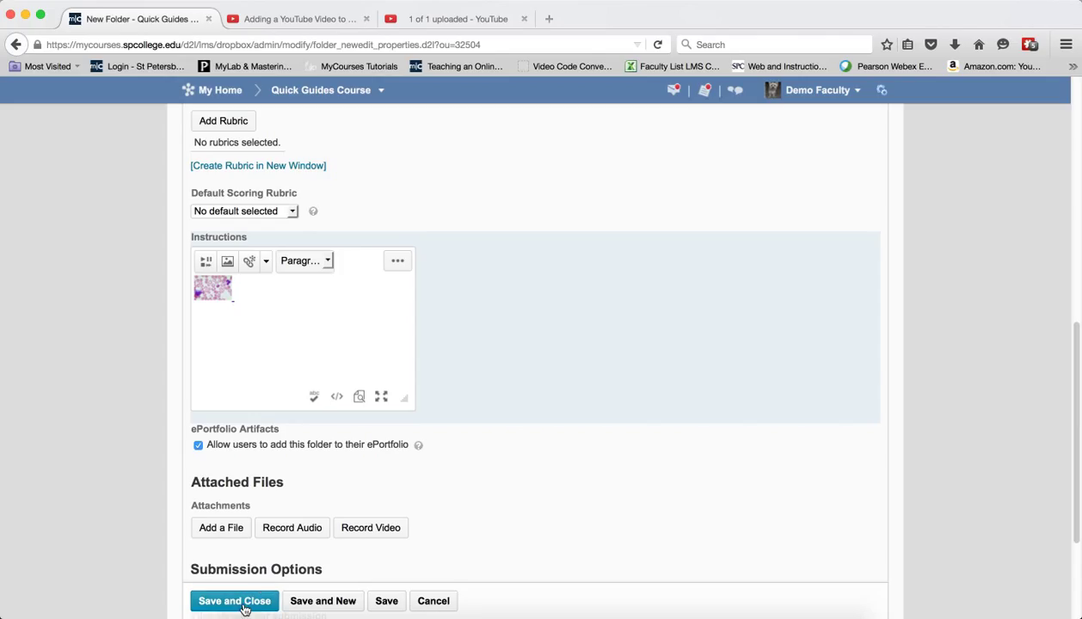
{"action": "left_click", "coordinate": [234, 600]}
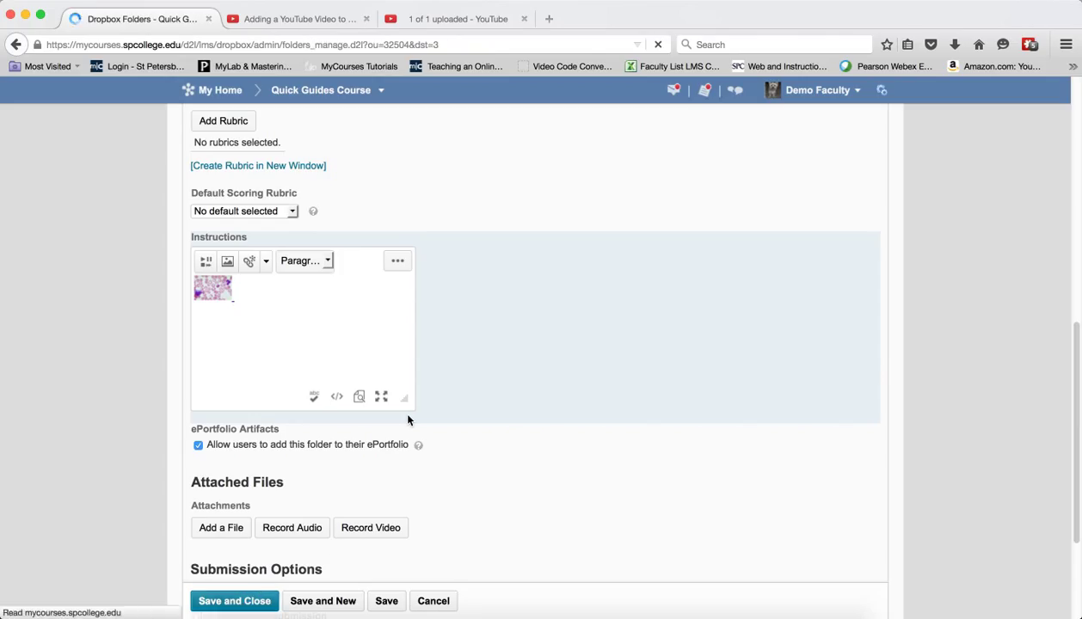
{"action": "left_click", "coordinate": [233, 600]}
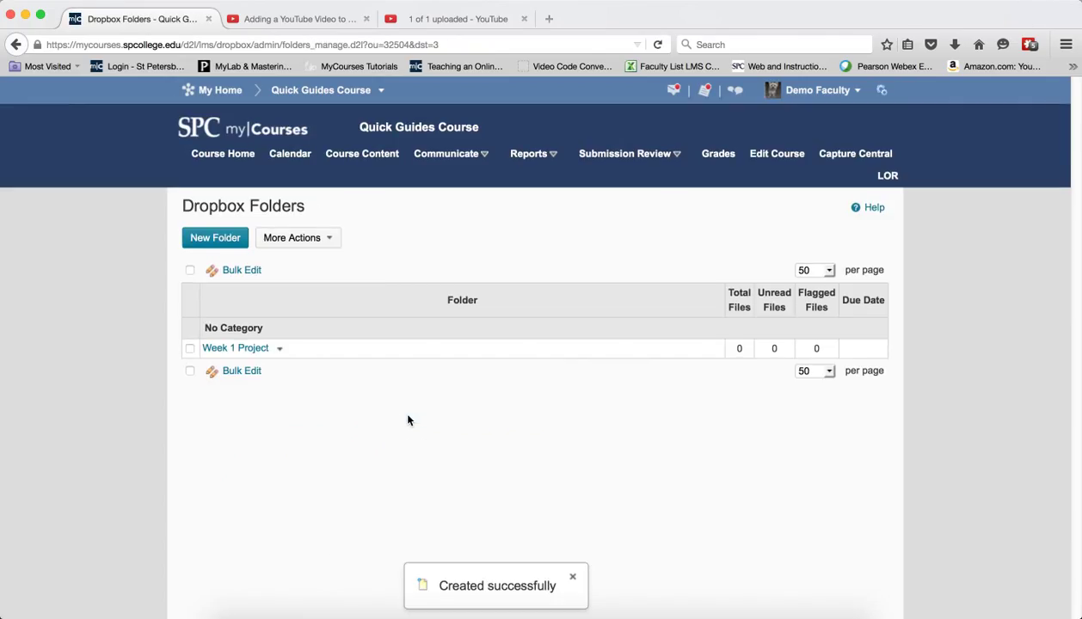
{"action": "mouse_move", "coordinate": [314, 405]}
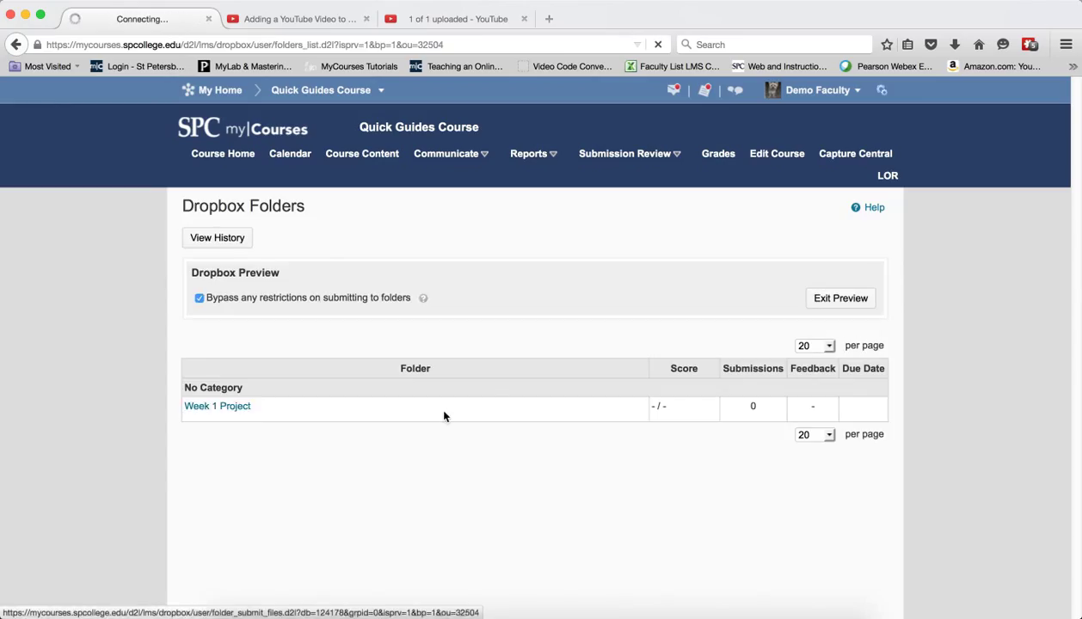
In student preview, open Week 1 Project, view the thumbnail's large-image overlay, and close it
{"action": "left_click", "coordinate": [217, 406]}
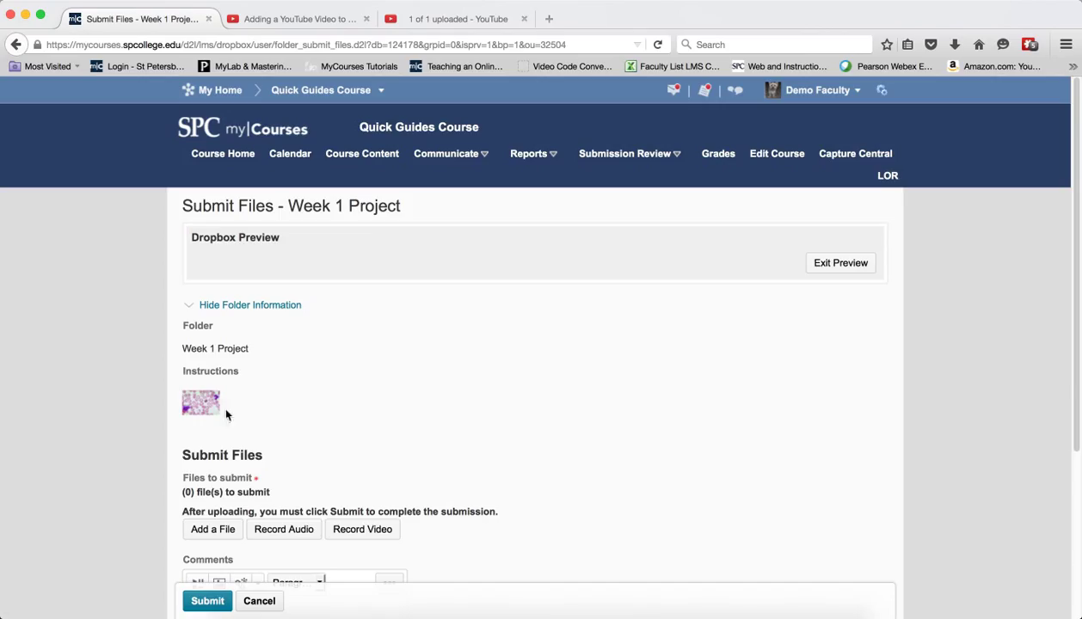
{"action": "left_click", "coordinate": [201, 401]}
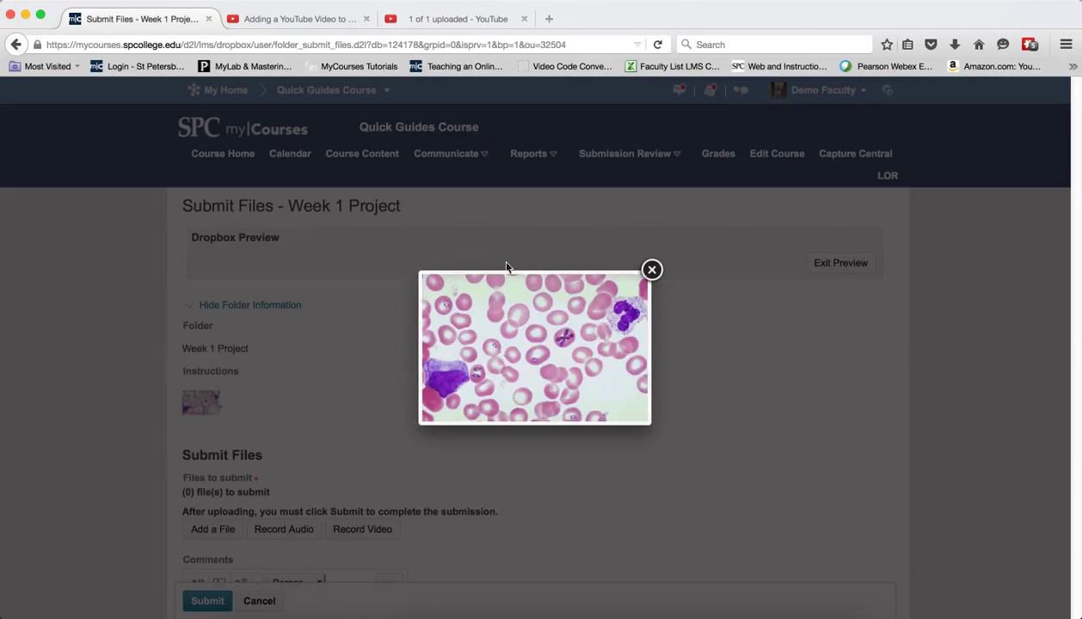
{"action": "mouse_move", "coordinate": [361, 456]}
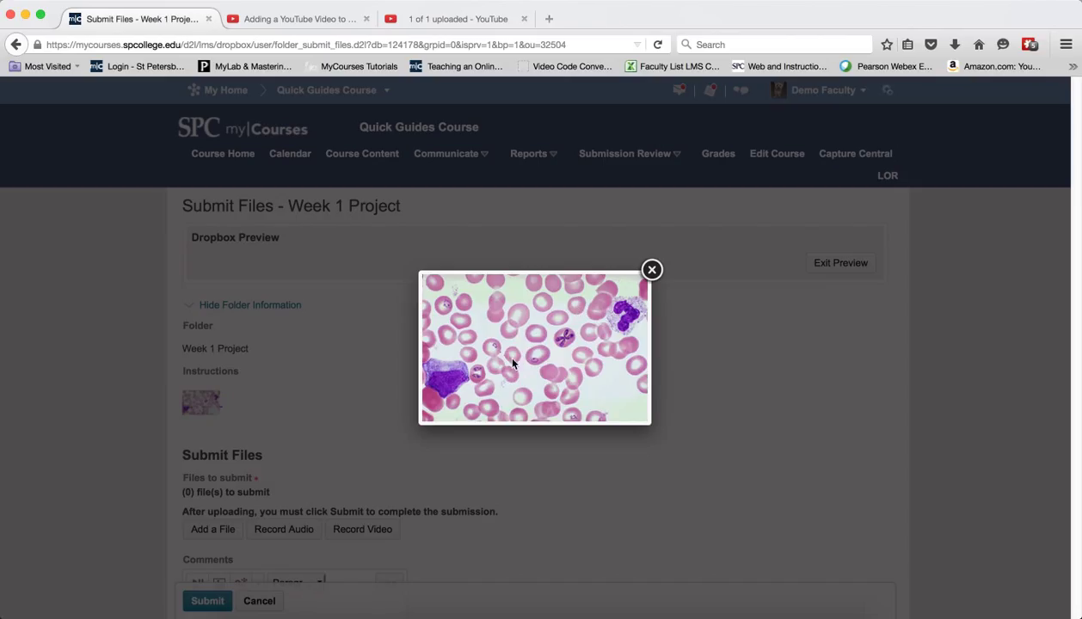
{"action": "mouse_move", "coordinate": [601, 376]}
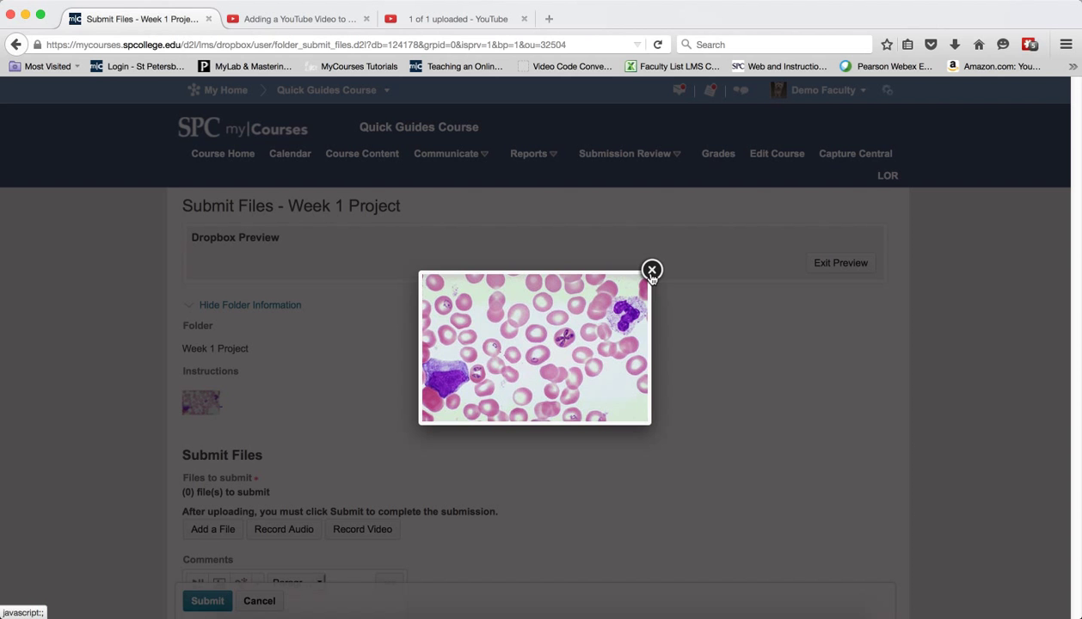
{"action": "mouse_move", "coordinate": [651, 270]}
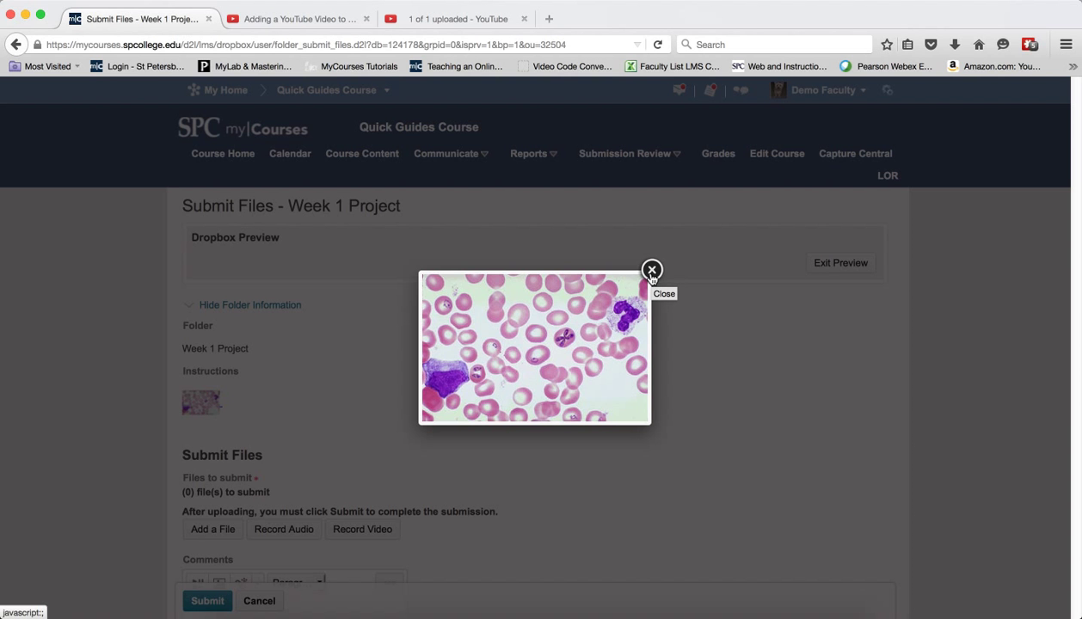
{"action": "left_click", "coordinate": [651, 270]}
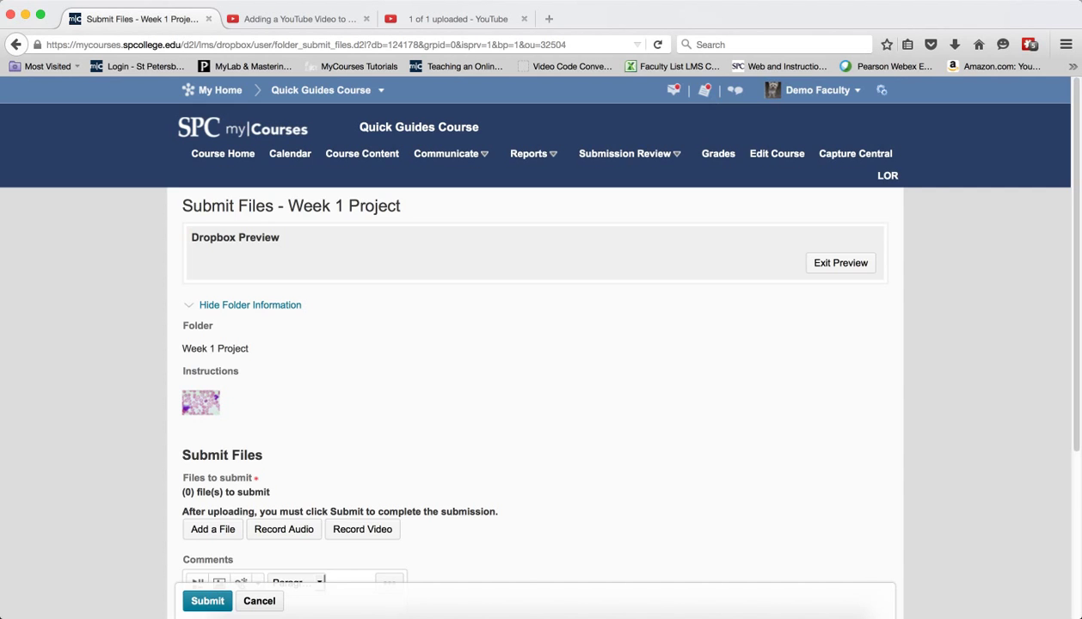